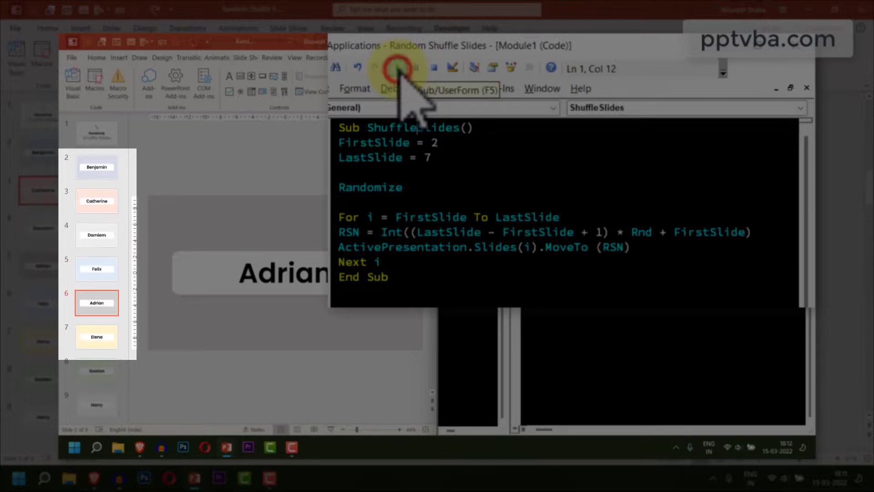
# Step: Run the ShuffleSlides macro twice to preview the name slides reordering
pyautogui.click(398, 68)
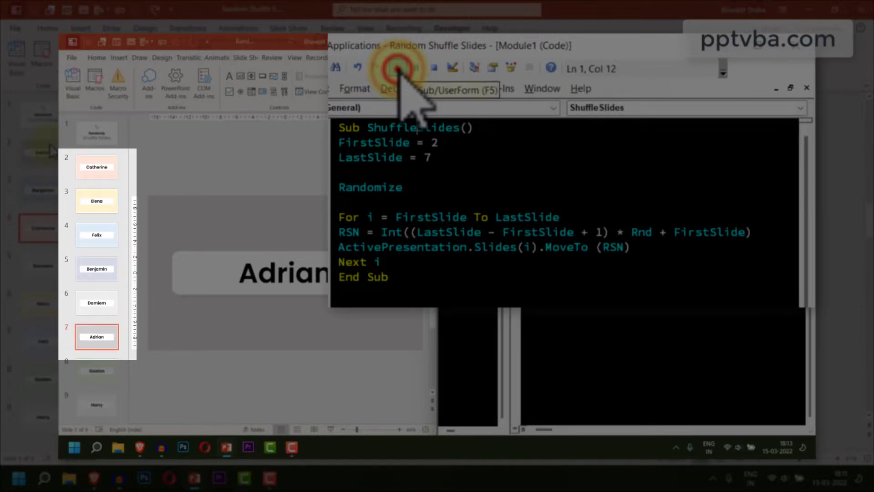
pyautogui.click(397, 69)
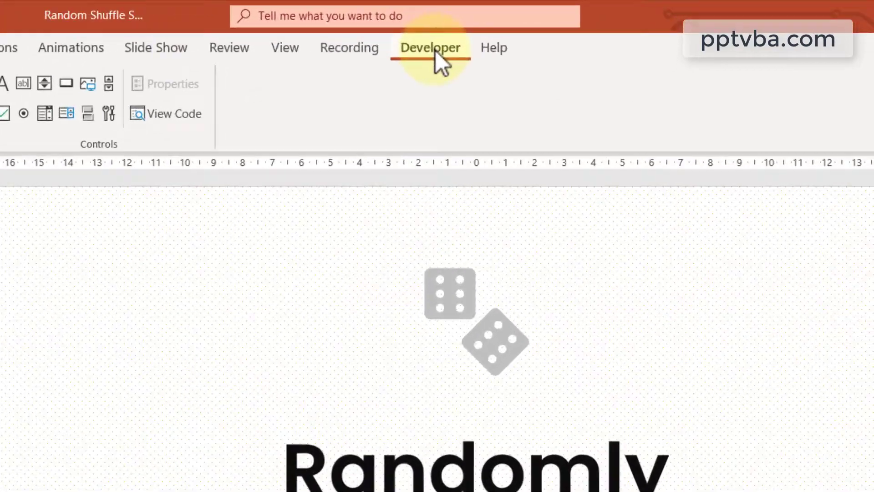
# Step: Enable the Developer tab through Customize the Ribbon and confirm with OK
pyautogui.click(50, 28)
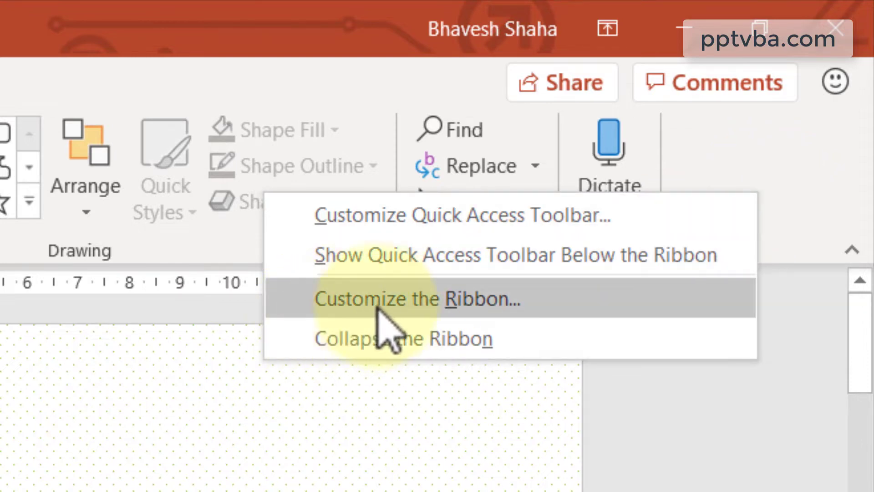
pyautogui.click(405, 299)
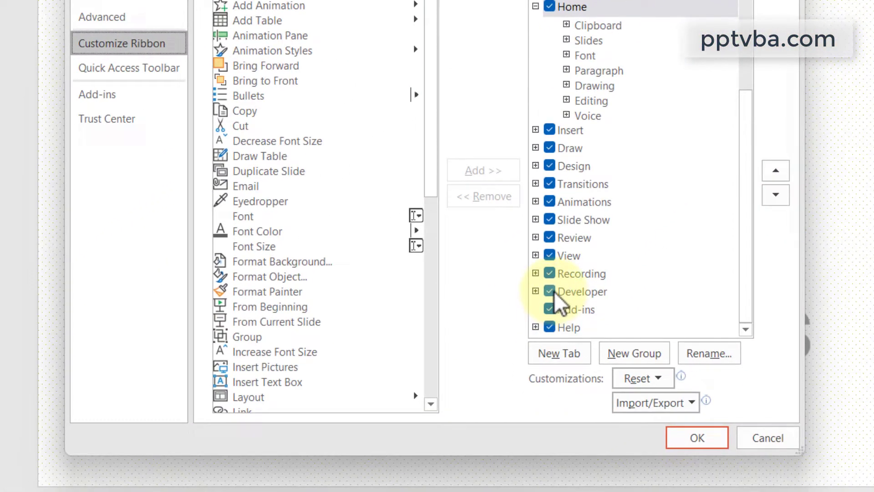
pyautogui.click(583, 291)
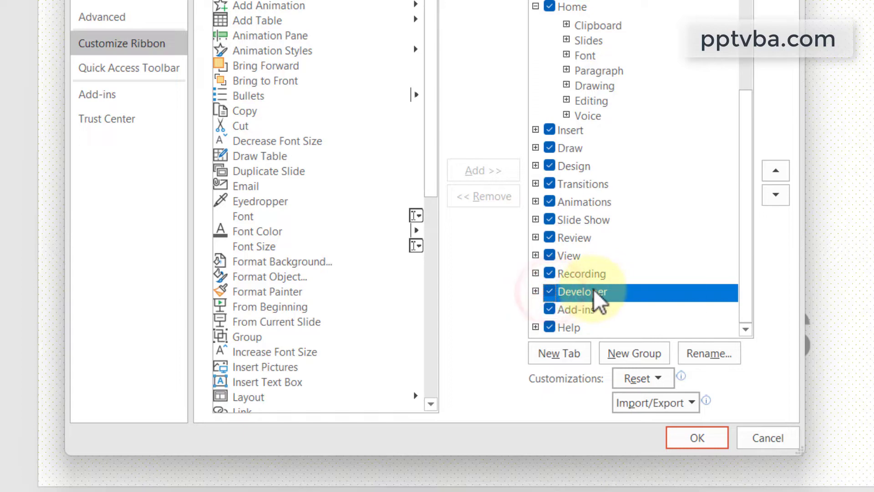
pyautogui.click(697, 438)
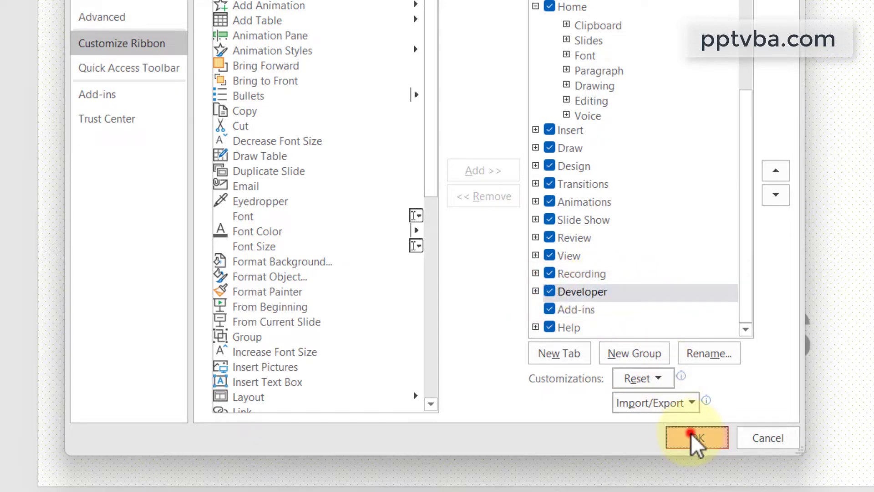
pyautogui.click(696, 437)
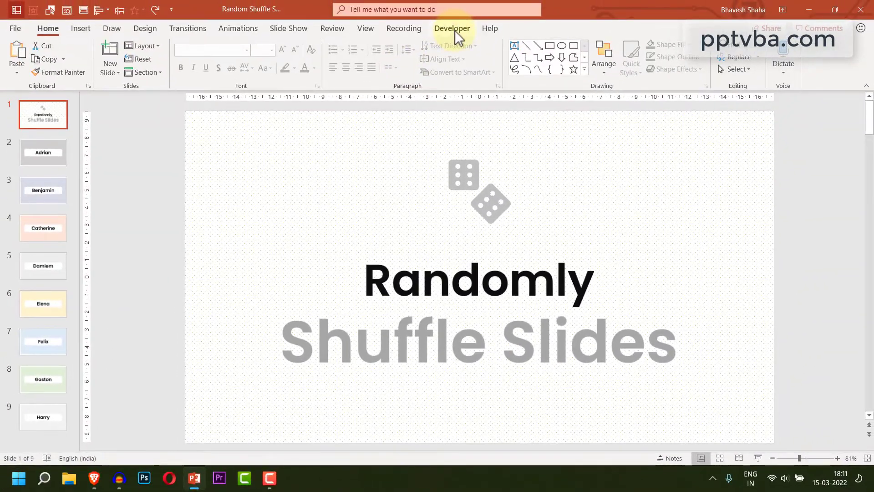
# Step: Create a macro named ShuffleSlides from the Developer Macros dialog
pyautogui.click(452, 27)
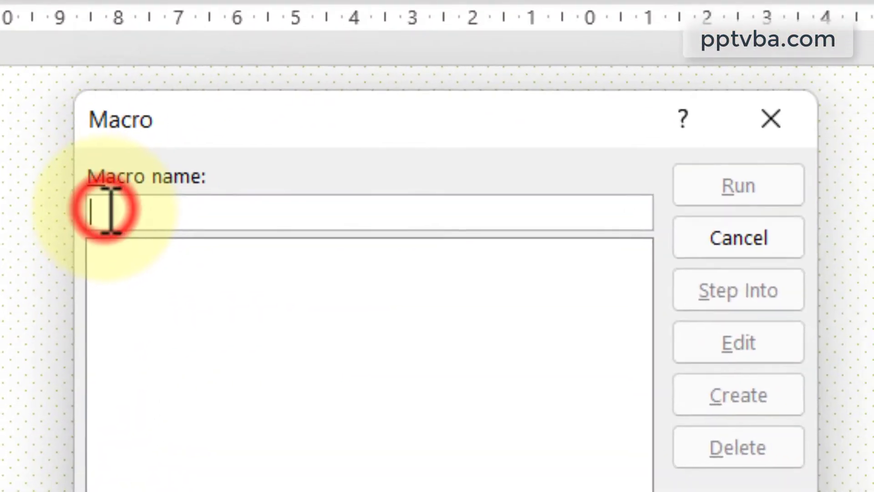
pyautogui.write('Shuffle')
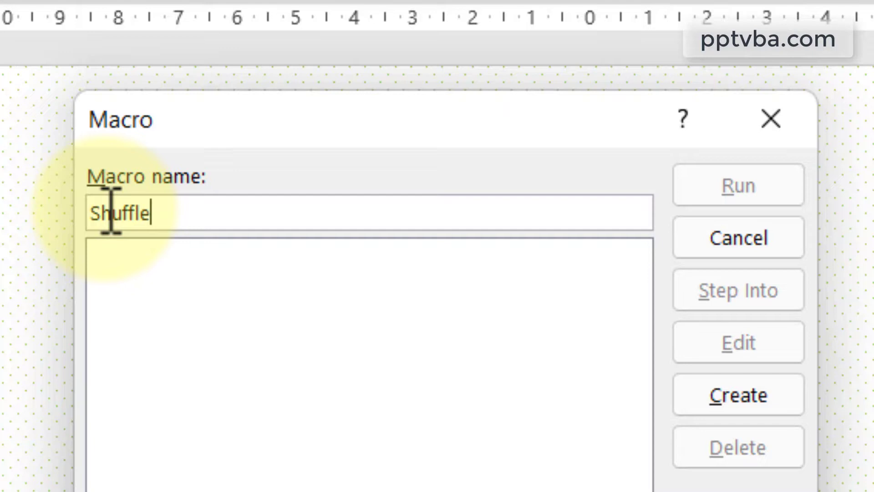
pyautogui.write('Slides')
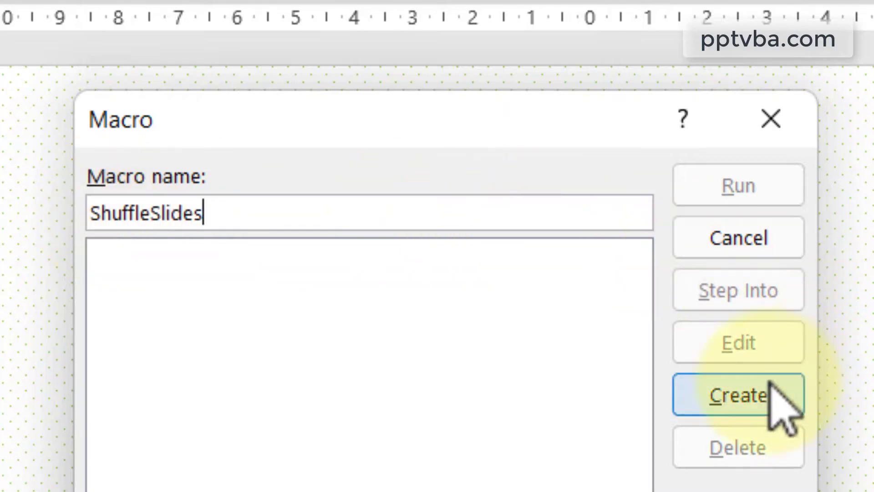
pyautogui.click(737, 395)
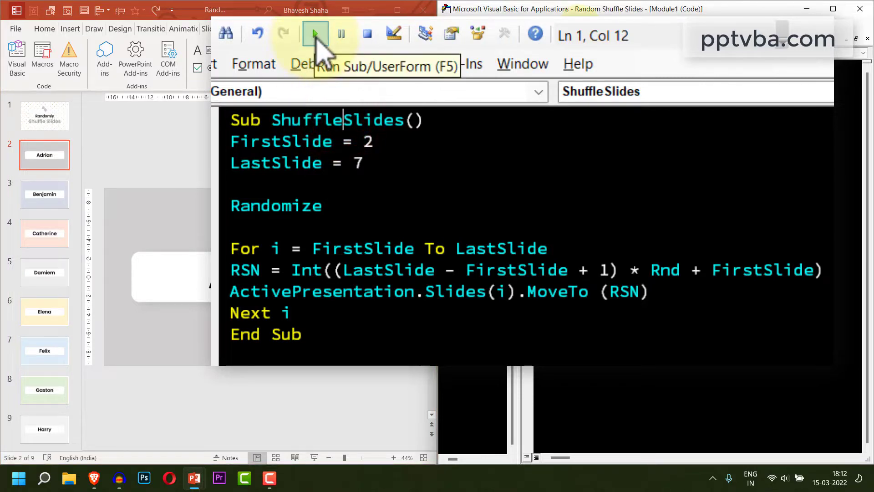
# Step: Run the ShuffleSlides macro four times, reshuffling slides 2 through 7
pyautogui.click(315, 33)
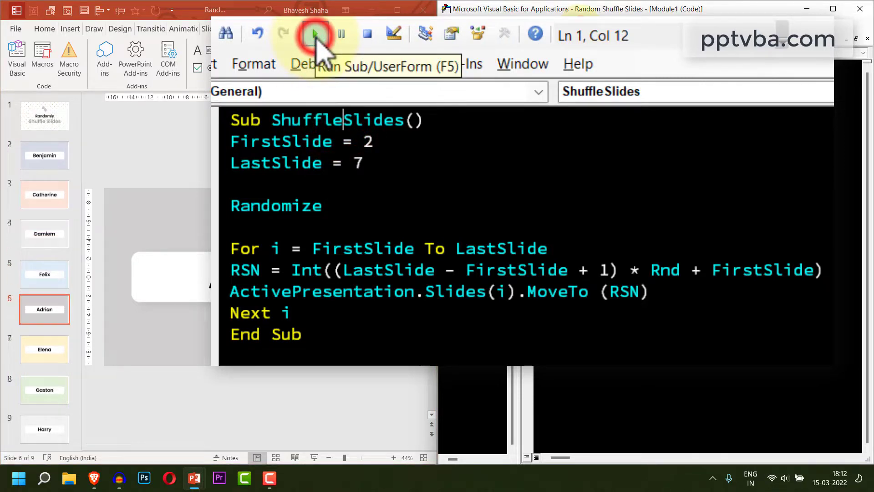
pyautogui.click(316, 33)
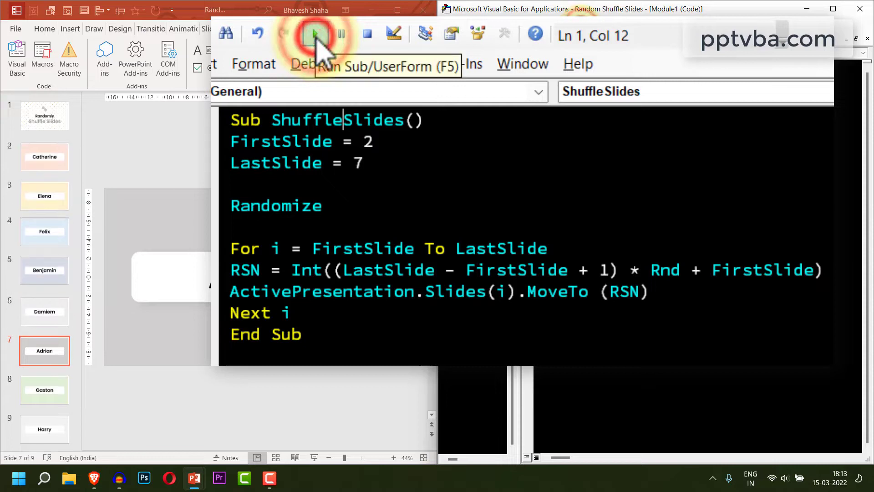
pyautogui.click(316, 34)
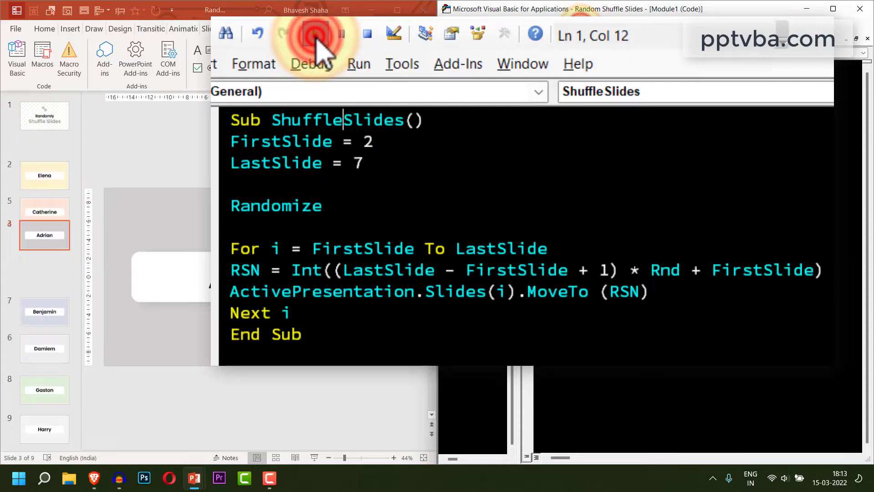
pyautogui.click(315, 34)
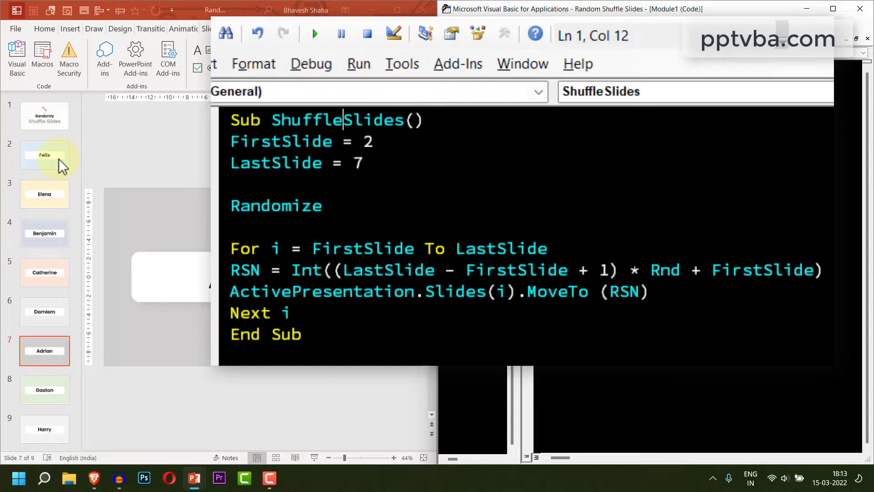
# Step: Replace LastSlide with ActivePresentation.Slides.Count and set FirstSlide to 2
pyautogui.doubleClick(358, 162)
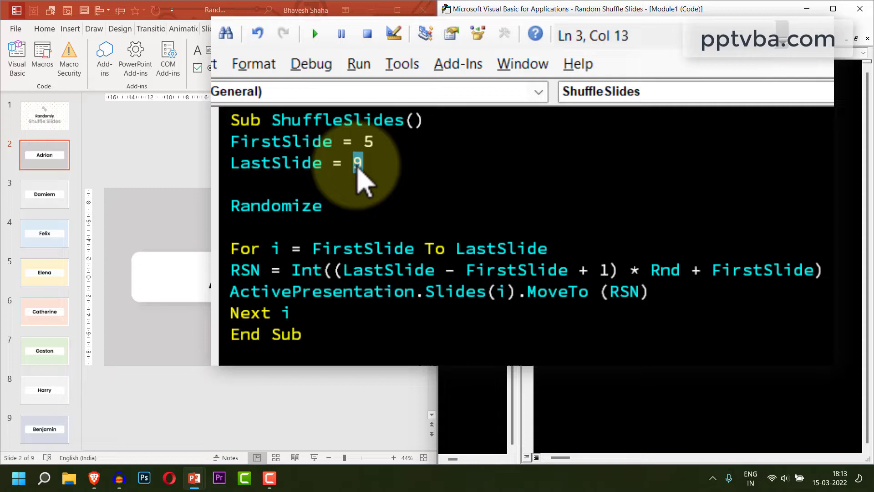
pyautogui.write('ActivePresen')
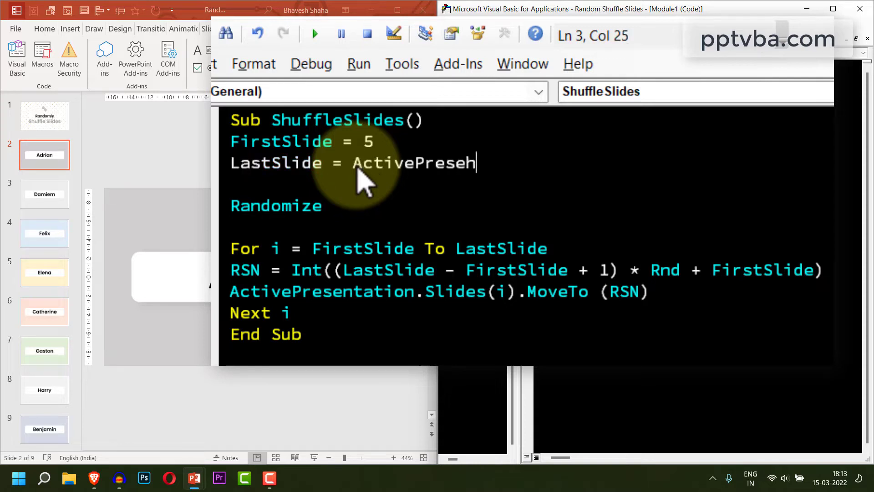
pyautogui.write('ntation.Slides.Count')
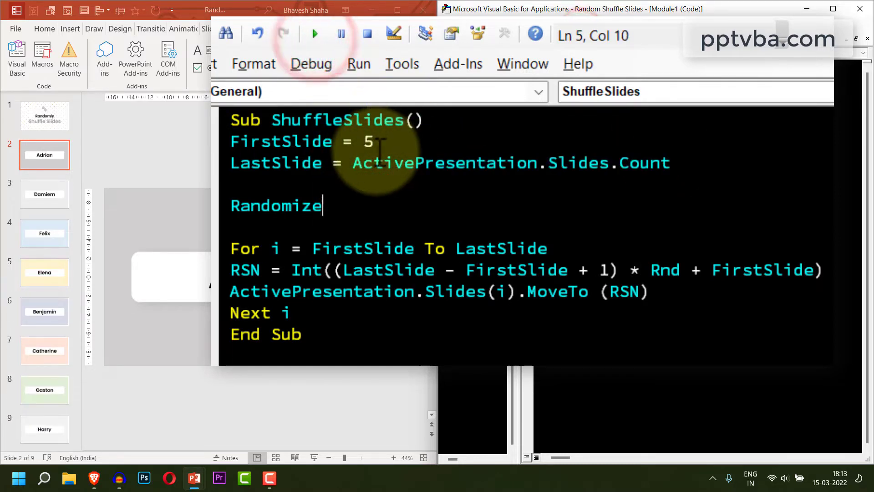
pyautogui.write('2')
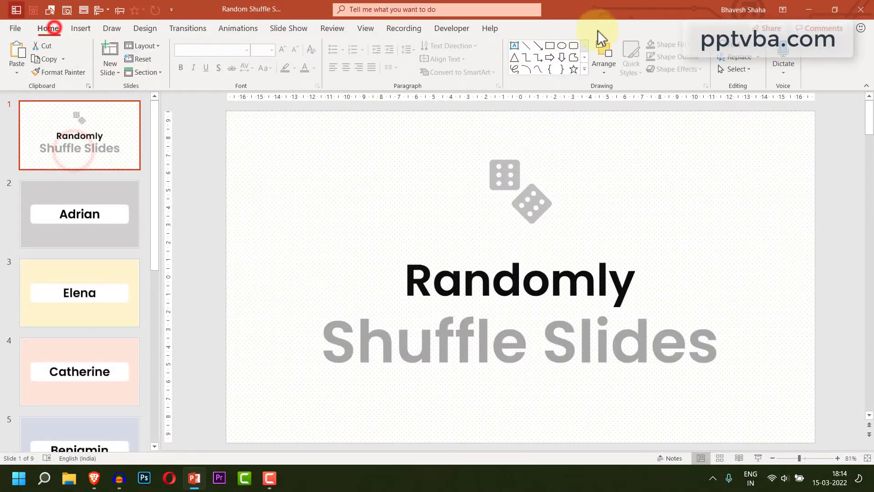
# Step: Draw the SHUFFLE button and give it a Run macro: ShuffleSlides action
pyautogui.moveTo(452, 391); pyautogui.dragTo(583, 412)
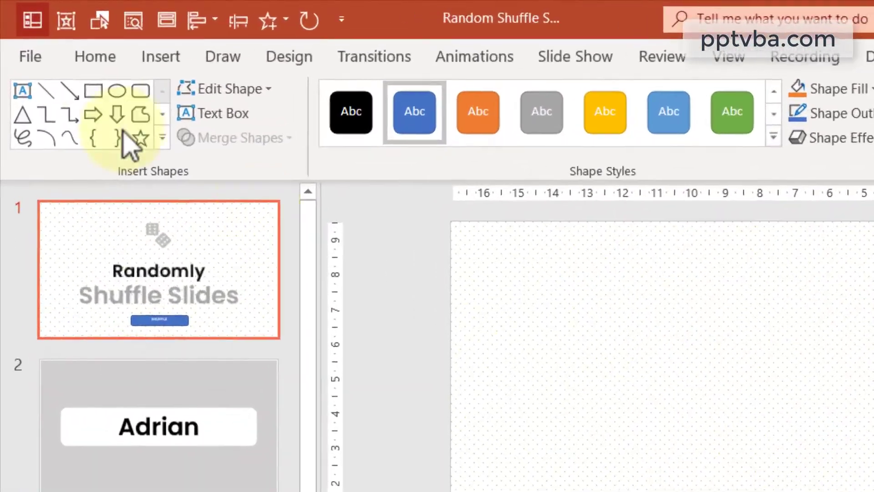
pyautogui.click(159, 55)
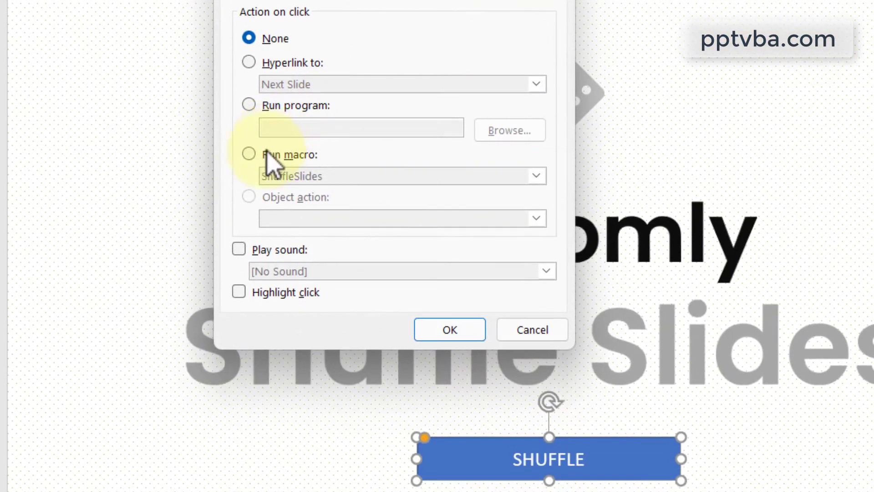
pyautogui.click(248, 155)
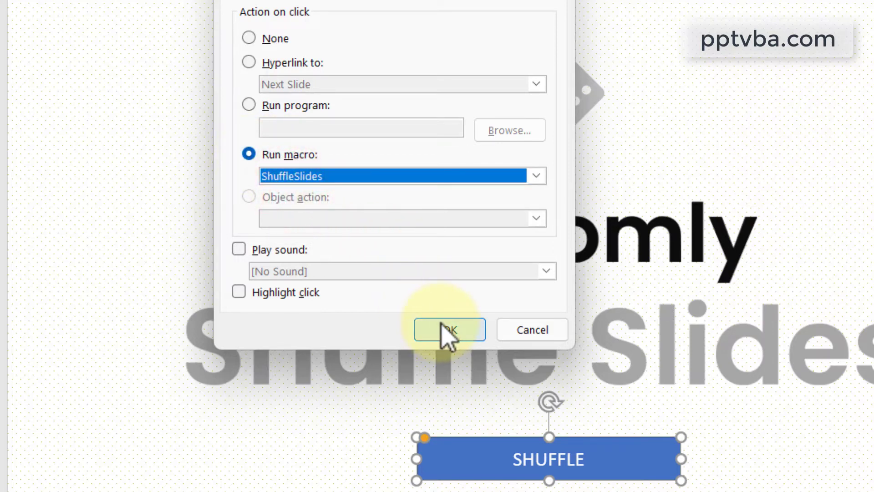
pyautogui.click(449, 330)
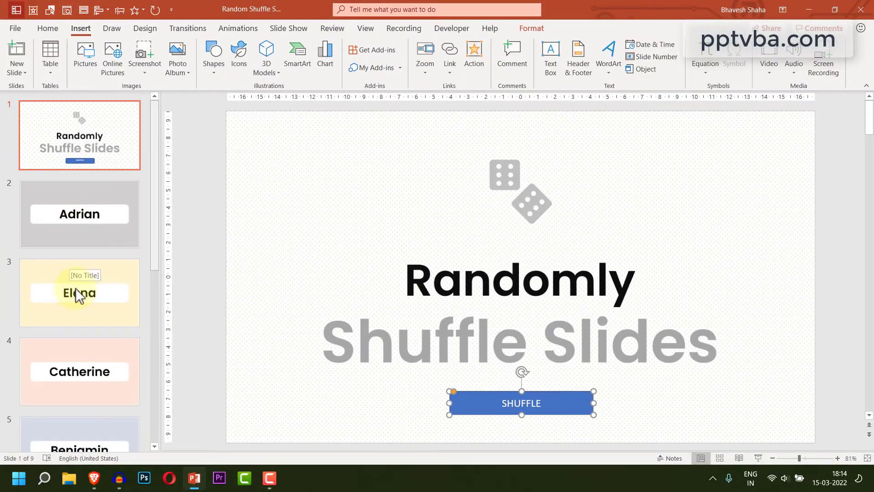
pyautogui.moveTo(79, 391)
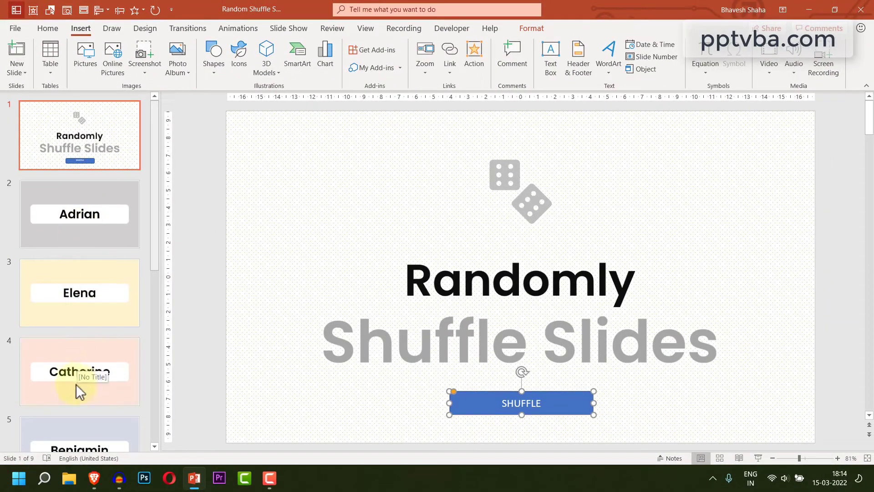
pyautogui.moveTo(750, 446)
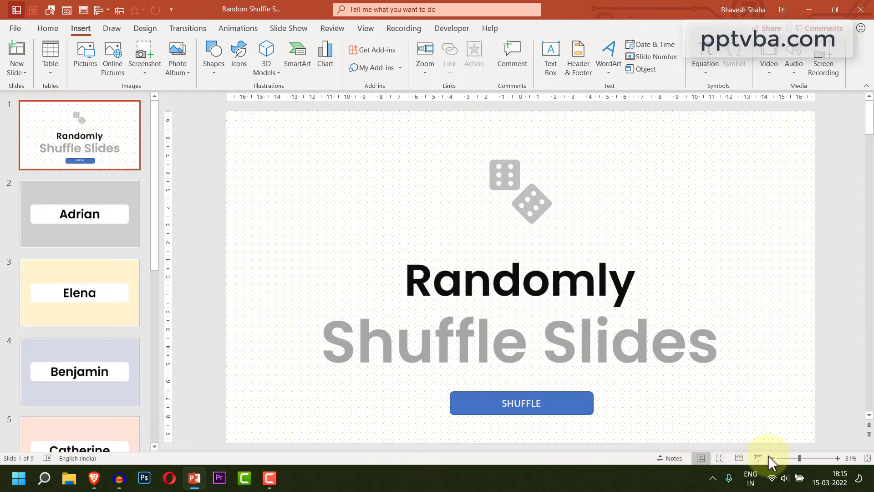
# Step: Scroll the slide thumbnails to check the new order of the name slides
pyautogui.click(452, 28)
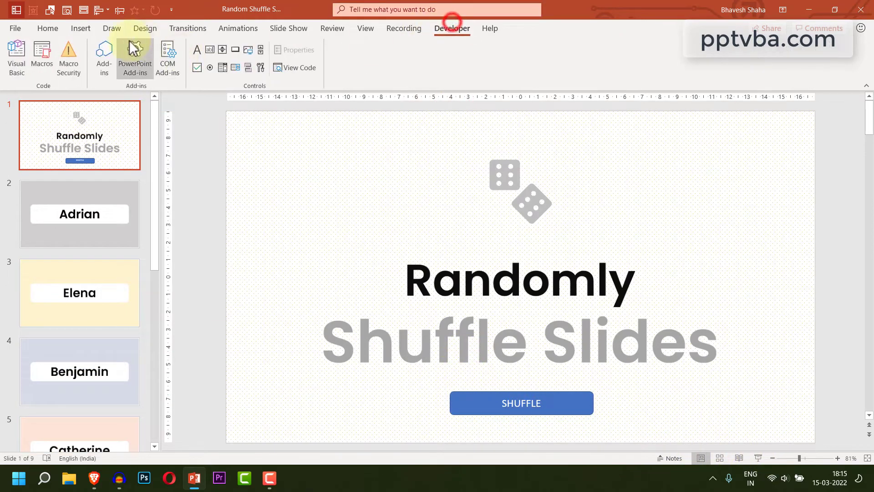
pyautogui.click(15, 27)
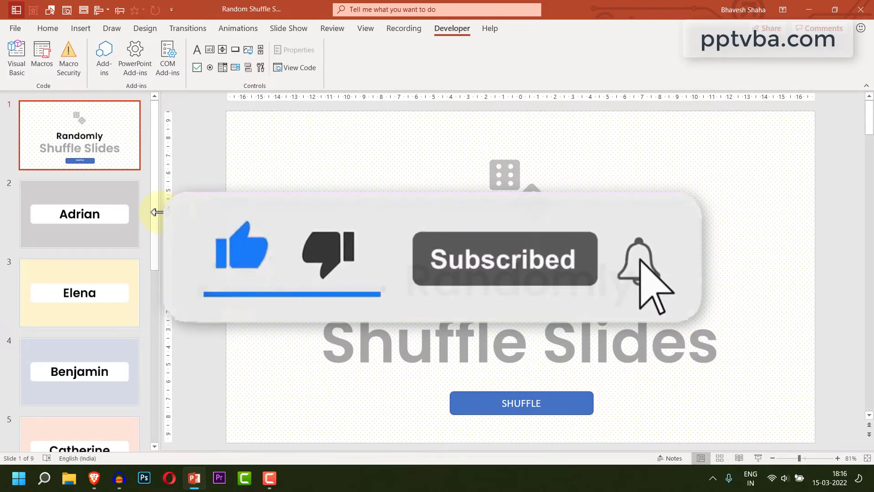
pyautogui.scroll(-3)
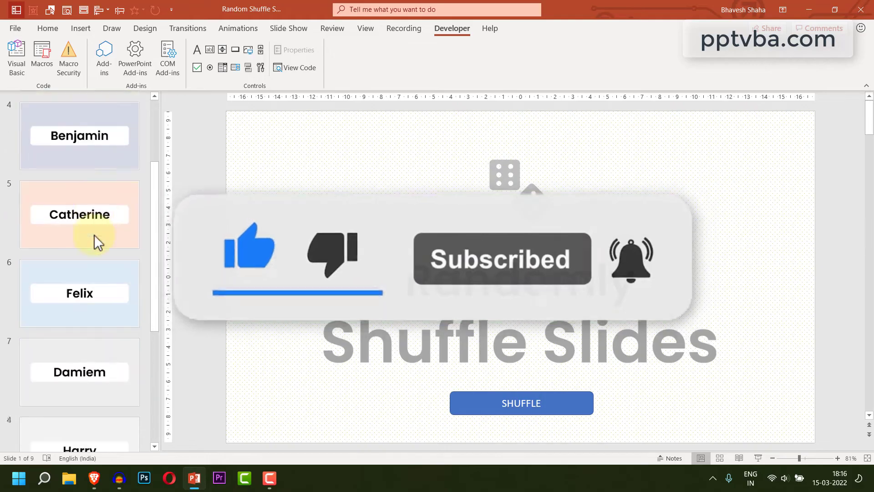